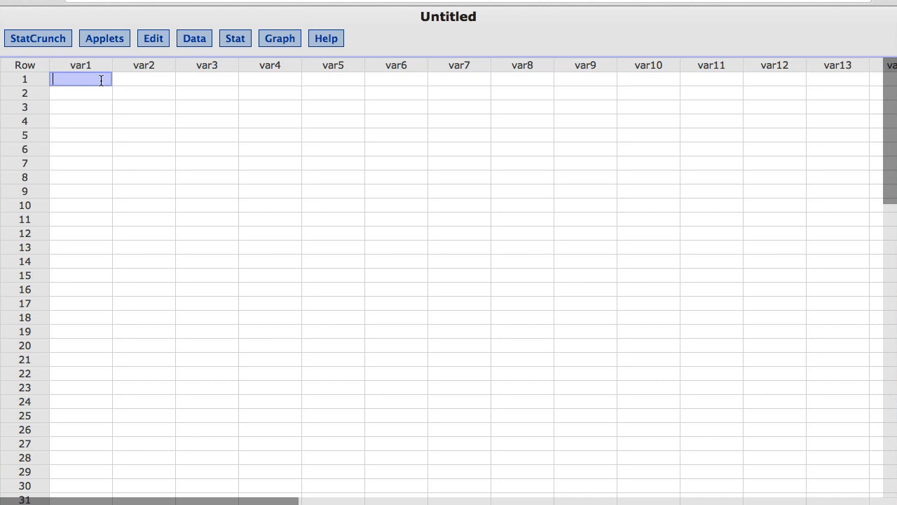
{"action": "mouse_move", "coordinate": [236, 39]}
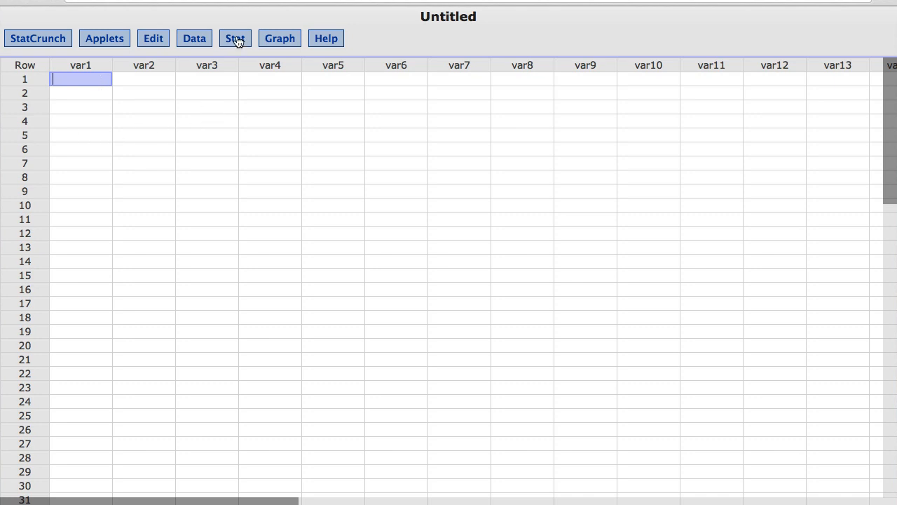
Browse the Stat menu to the Proportion Stats one-sample choices.
{"action": "left_click", "coordinate": [236, 38]}
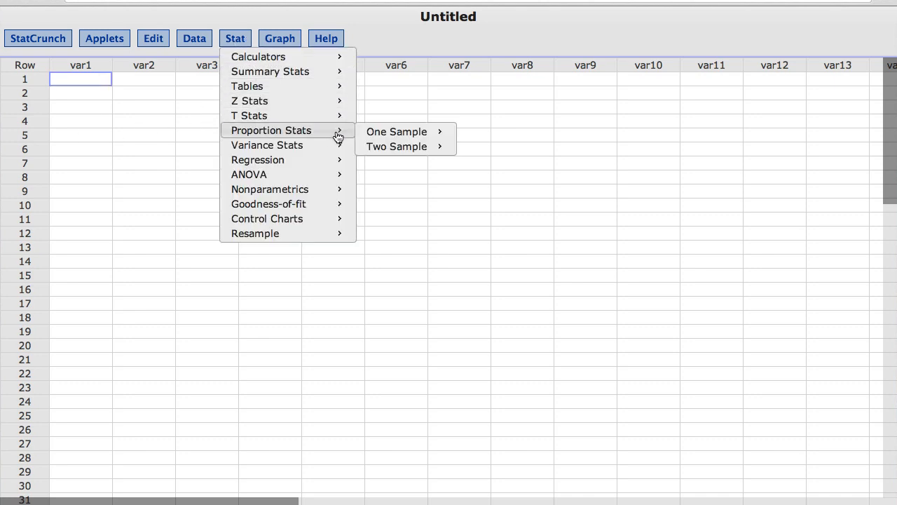
{"action": "mouse_move", "coordinate": [397, 132]}
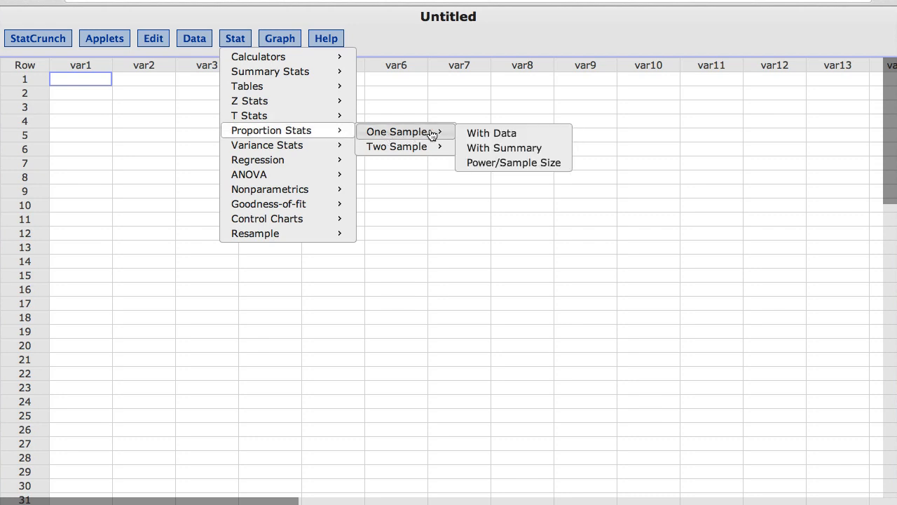
{"action": "mouse_move", "coordinate": [513, 148]}
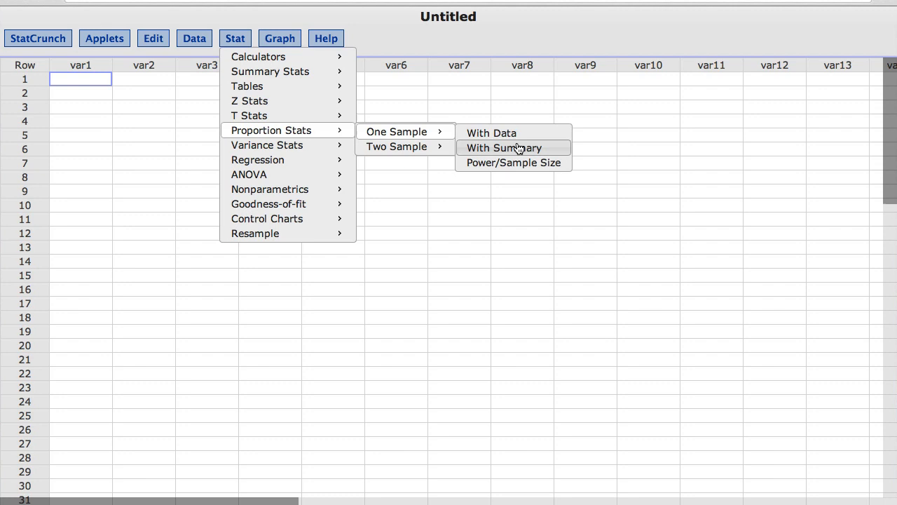
Start a one-sample proportion summary analysis with 31 successes and 50 observations.
{"action": "left_click", "coordinate": [504, 149]}
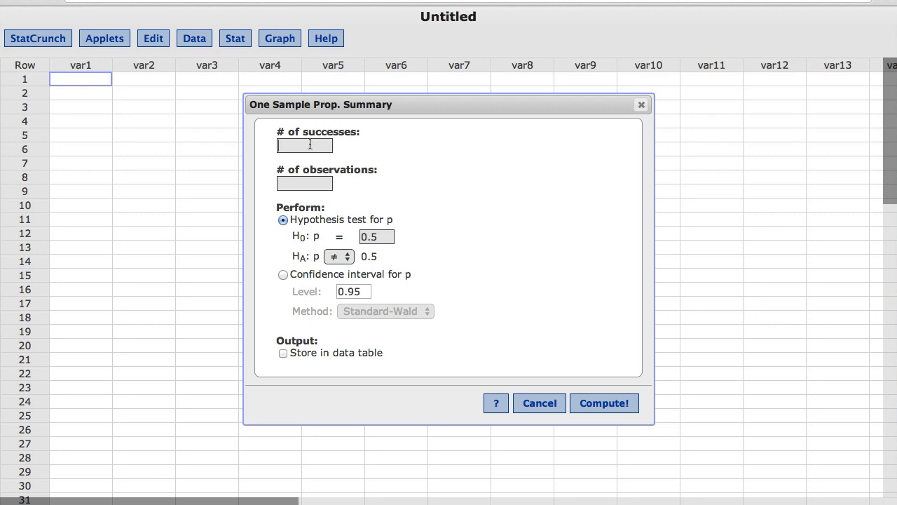
{"action": "type", "text": "31"}
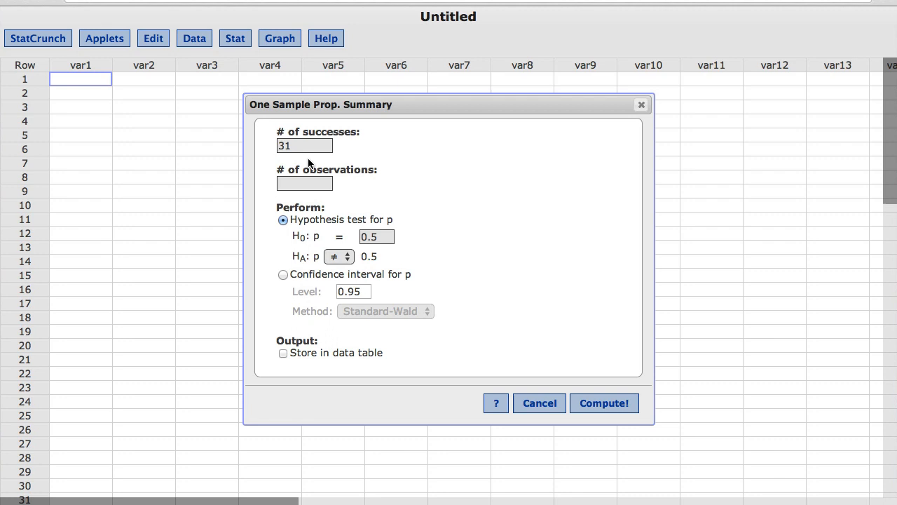
{"action": "type", "text": "5"}
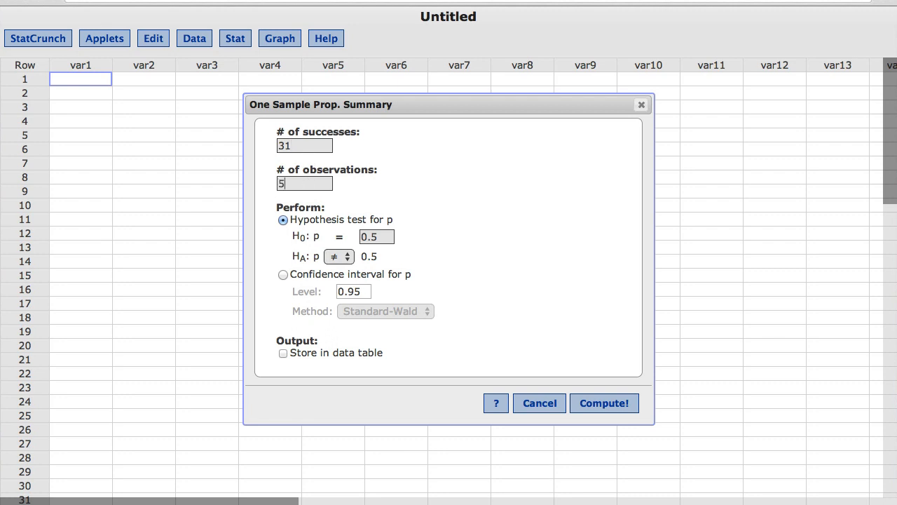
{"action": "type", "text": "0"}
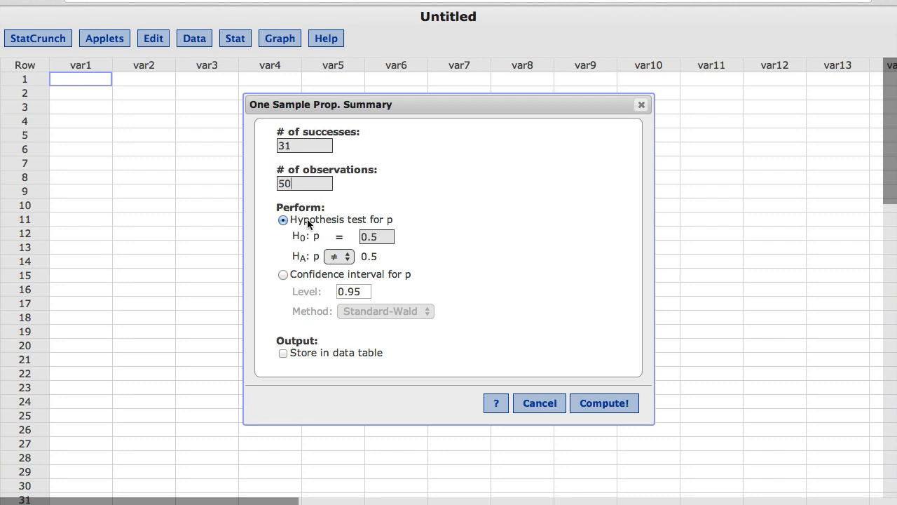
{"action": "mouse_move", "coordinate": [415, 227]}
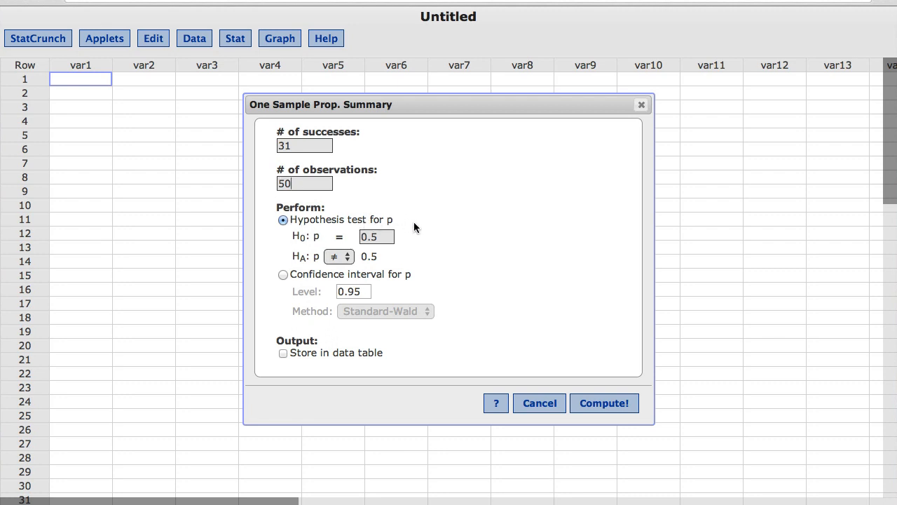
{"action": "mouse_move", "coordinate": [401, 243]}
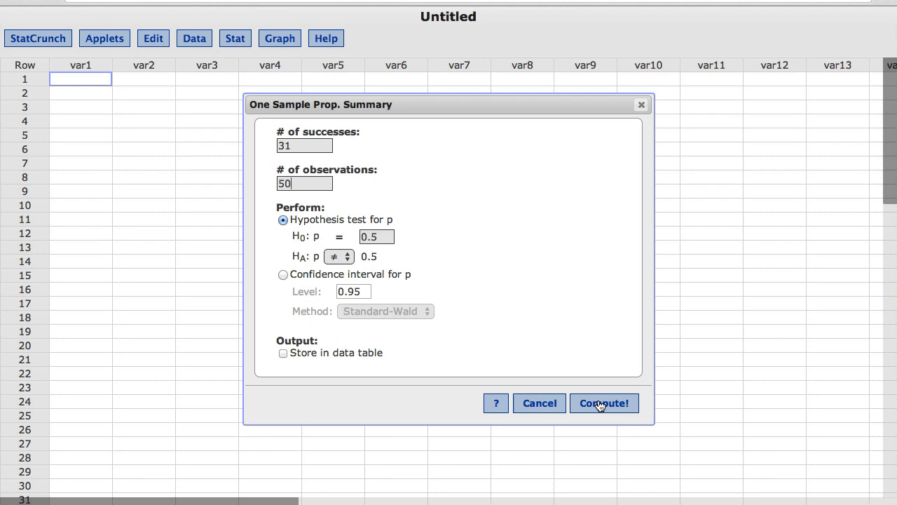
Compute the two-sided test of p = 0.5, giving proportion 0.62 and p-value 0.0897.
{"action": "left_click", "coordinate": [602, 402]}
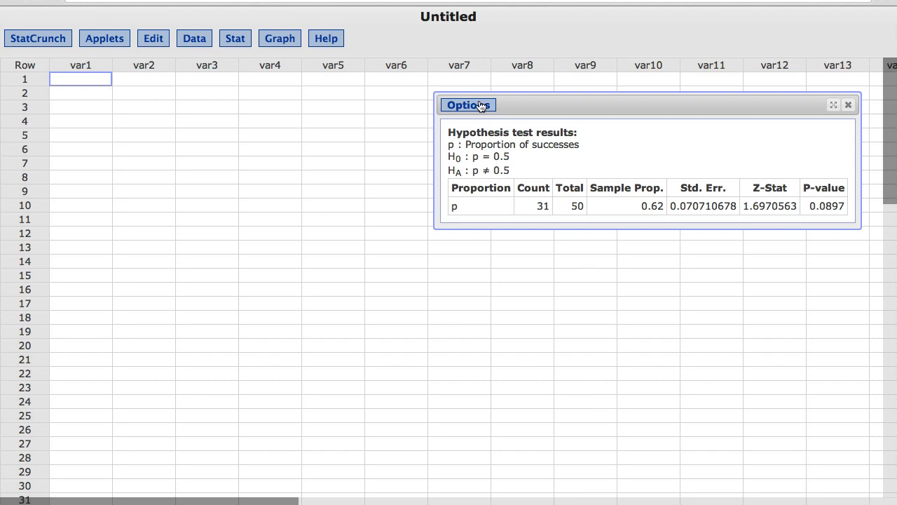
{"action": "left_click", "coordinate": [469, 104]}
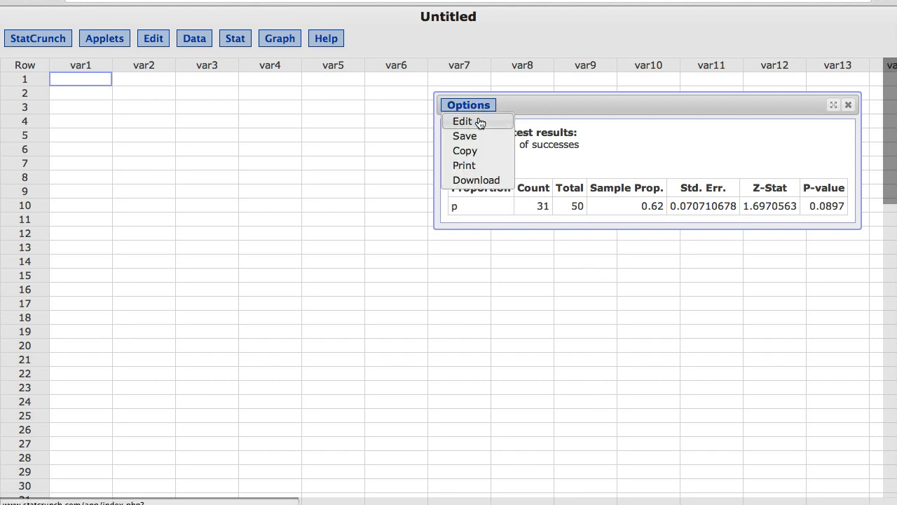
Edit the analysis and choose a confidence interval for p at level 0.95.
{"action": "left_click", "coordinate": [463, 121]}
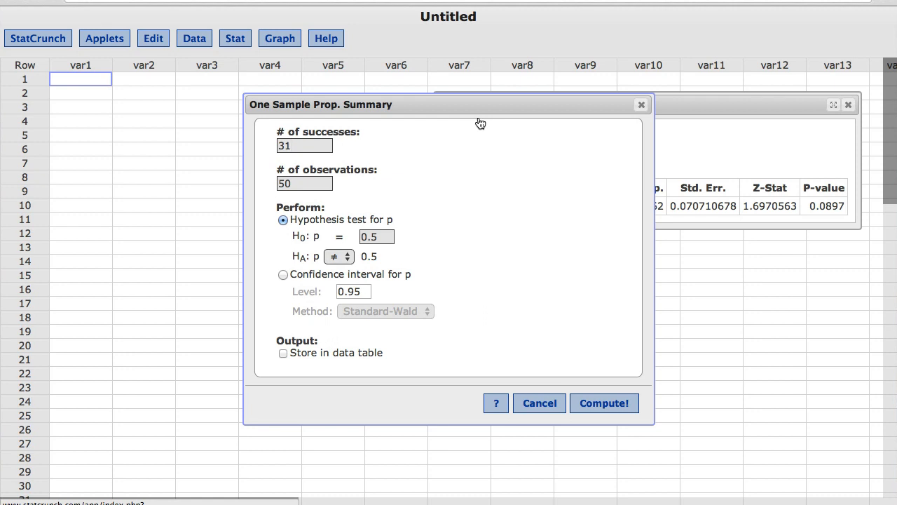
{"action": "mouse_move", "coordinate": [348, 209]}
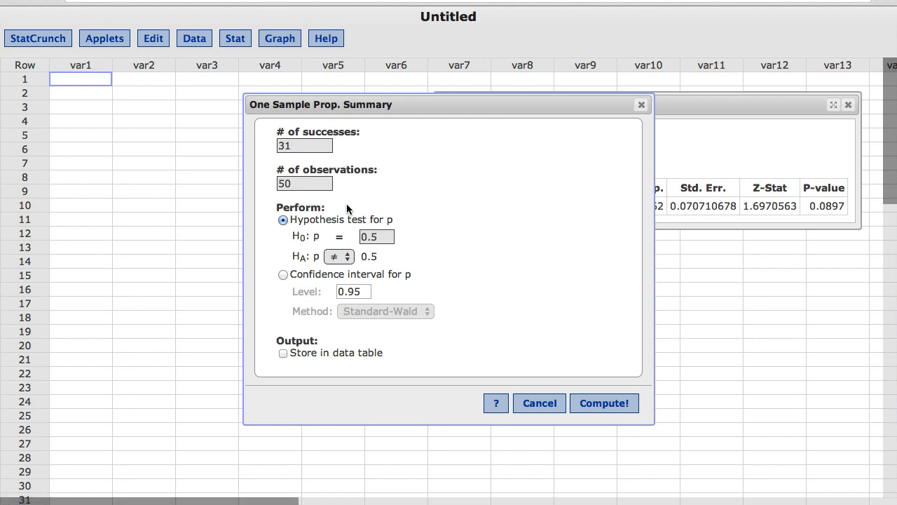
{"action": "mouse_move", "coordinate": [326, 225]}
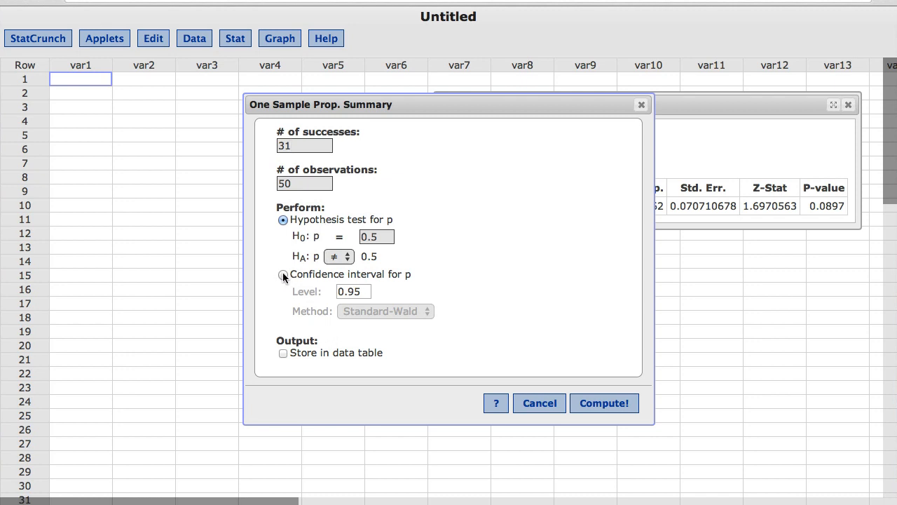
{"action": "left_click", "coordinate": [283, 273]}
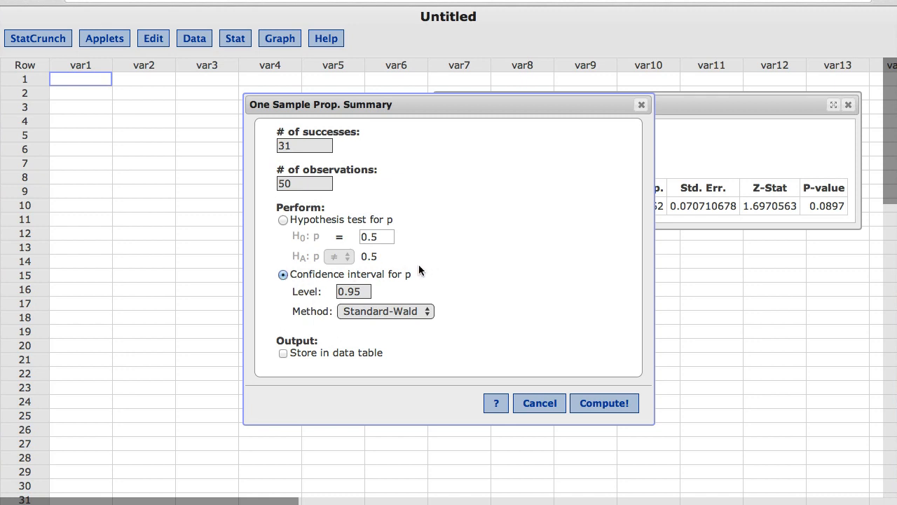
{"action": "mouse_move", "coordinate": [412, 292]}
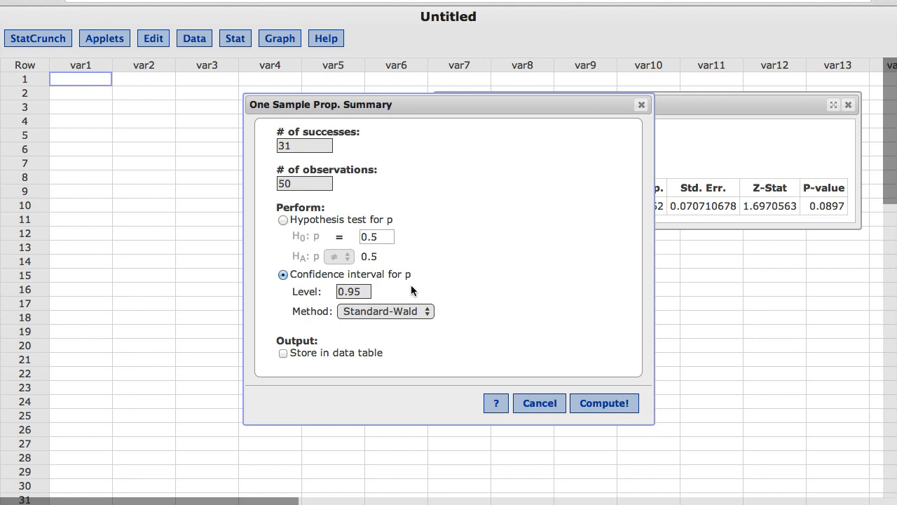
{"action": "mouse_move", "coordinate": [604, 407]}
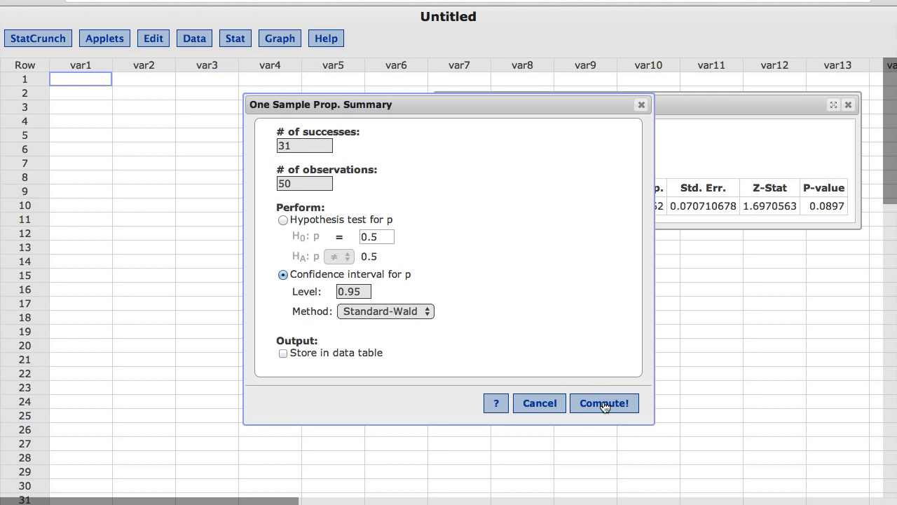
Compute the 95% Standard-Wald interval, limits 0.4855 to 0.7545.
{"action": "left_click", "coordinate": [602, 404]}
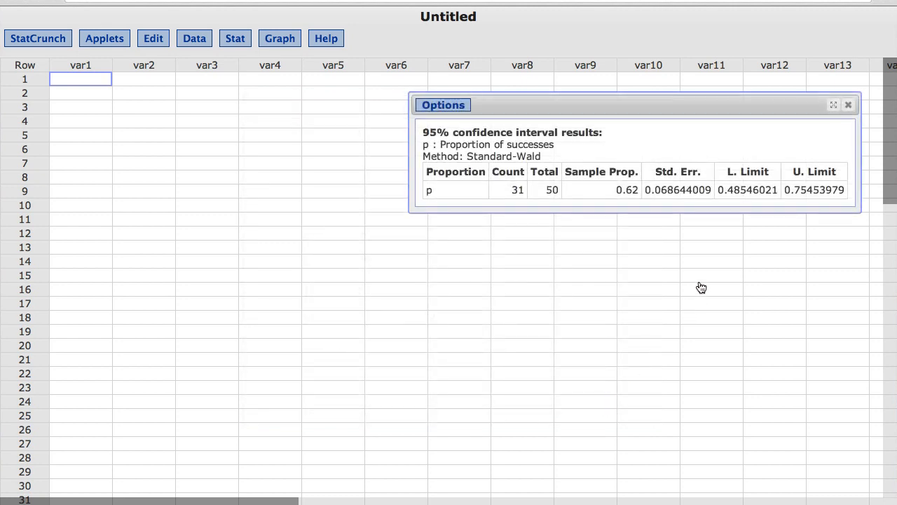
{"action": "mouse_move", "coordinate": [709, 266]}
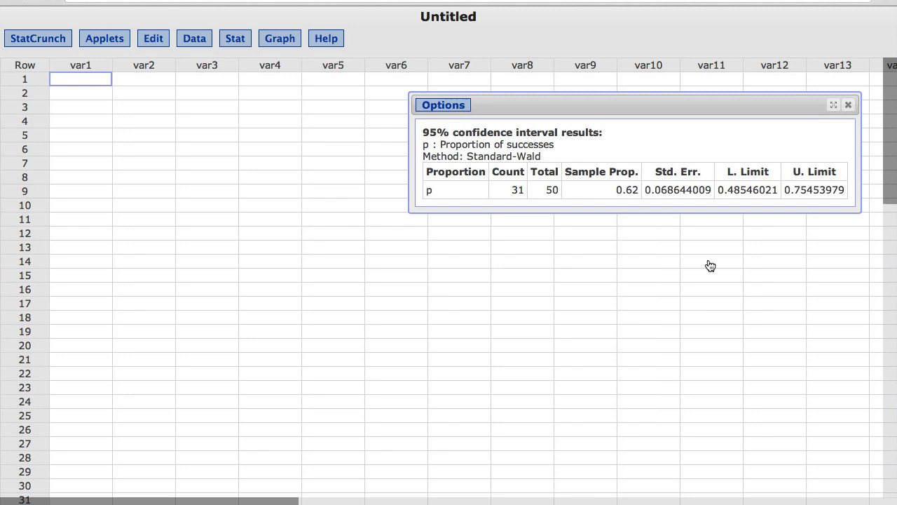
{"action": "mouse_move", "coordinate": [748, 216]}
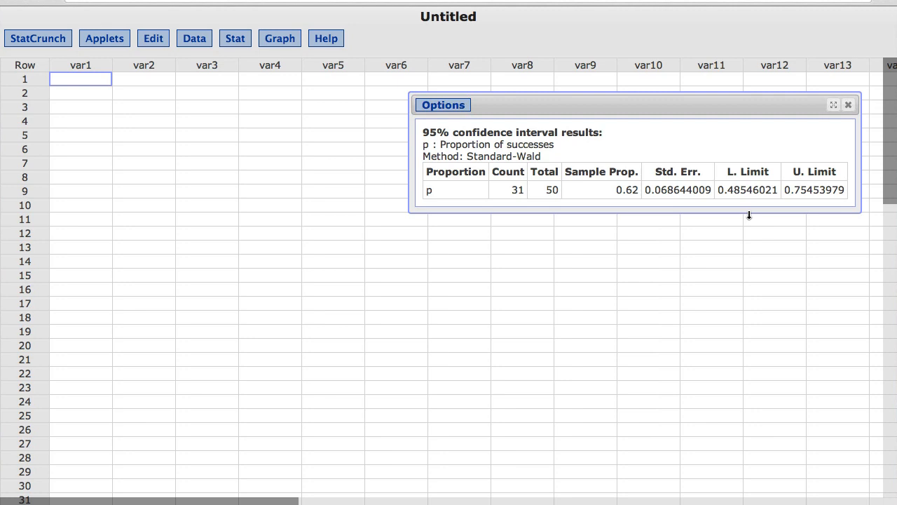
{"action": "mouse_move", "coordinate": [812, 216]}
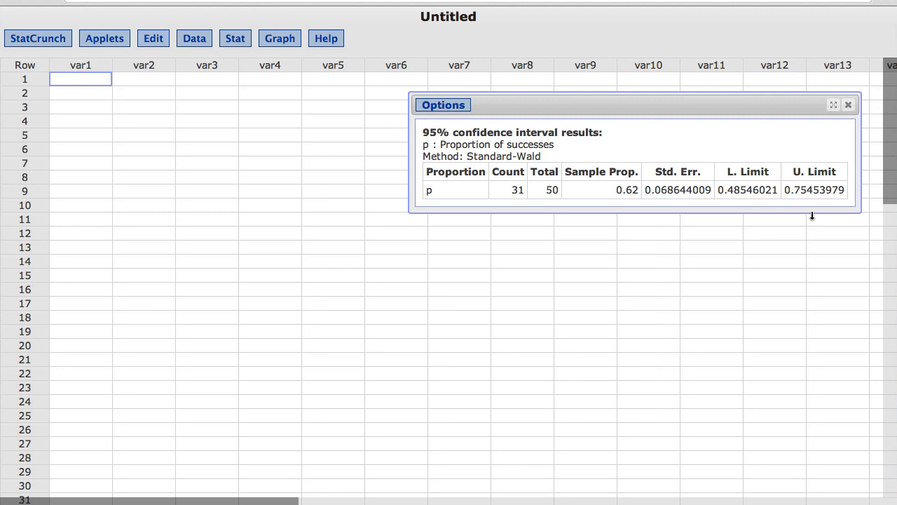
{"action": "mouse_move", "coordinate": [494, 127]}
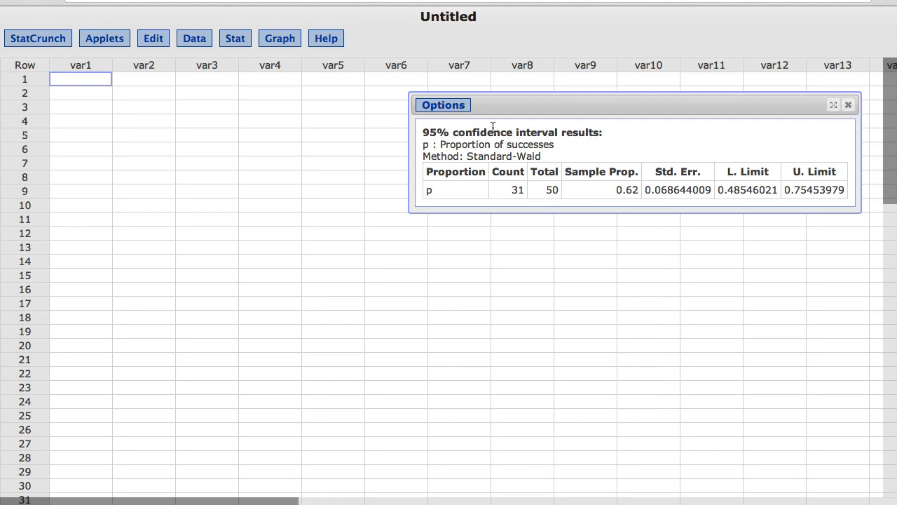
{"action": "left_click", "coordinate": [443, 104]}
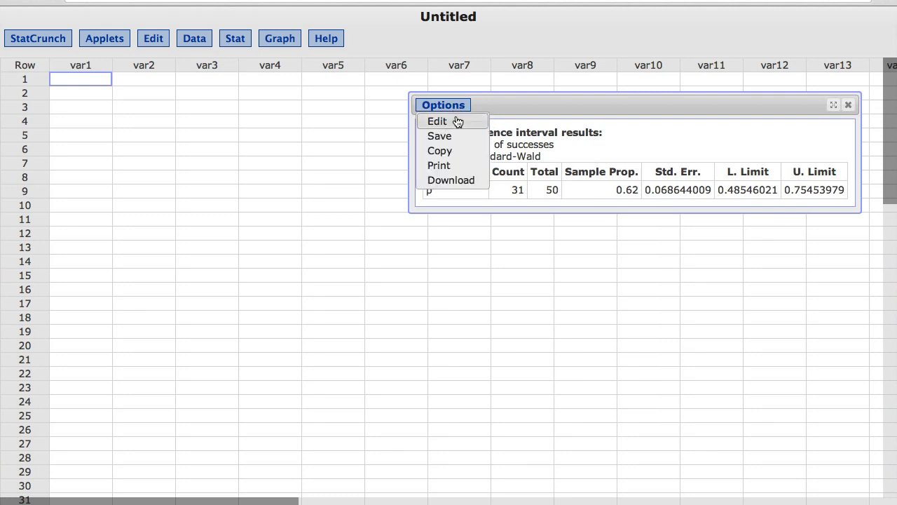
Switch the method to Agresti-Coull and recompute, giving limits 0.4812 to 0.7416.
{"action": "left_click", "coordinate": [437, 120]}
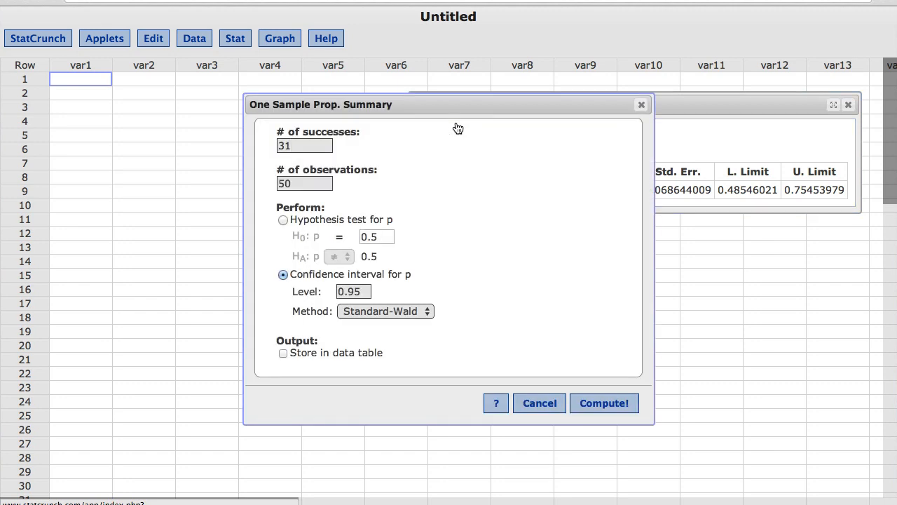
{"action": "mouse_move", "coordinate": [415, 285]}
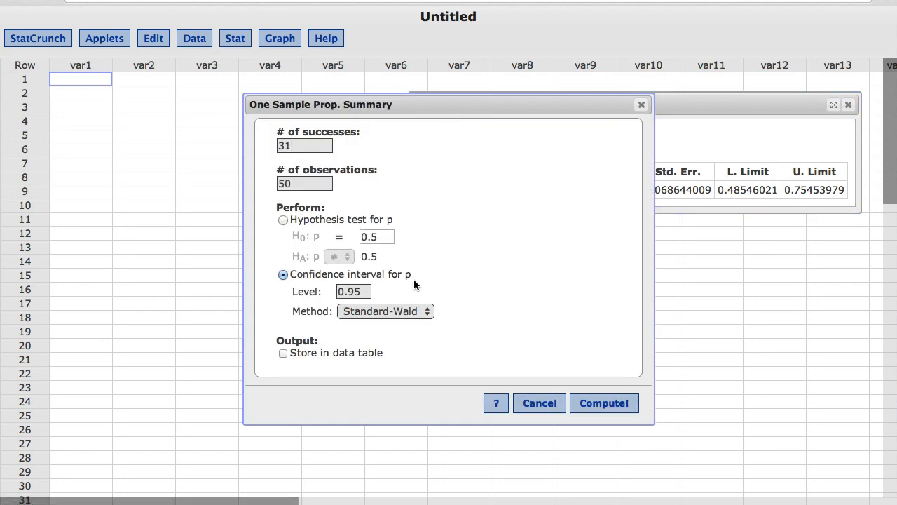
{"action": "left_click", "coordinate": [384, 311]}
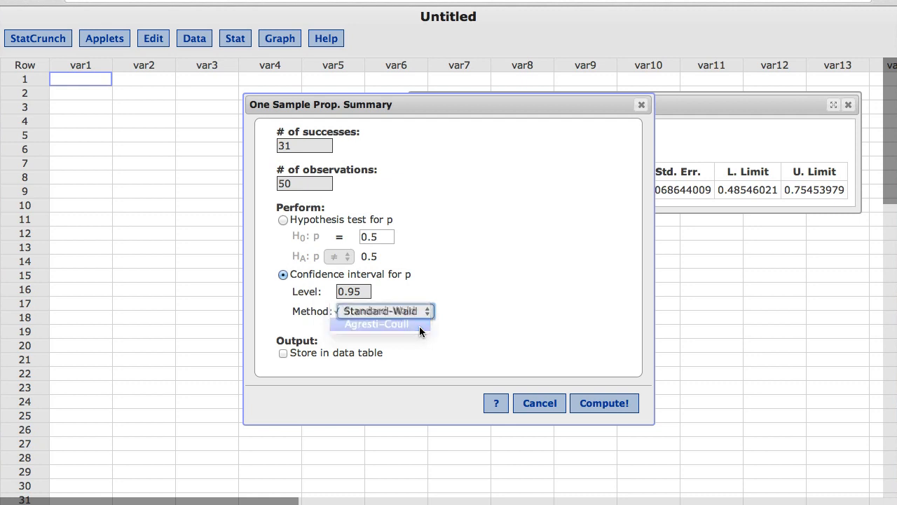
{"action": "left_click", "coordinate": [376, 324]}
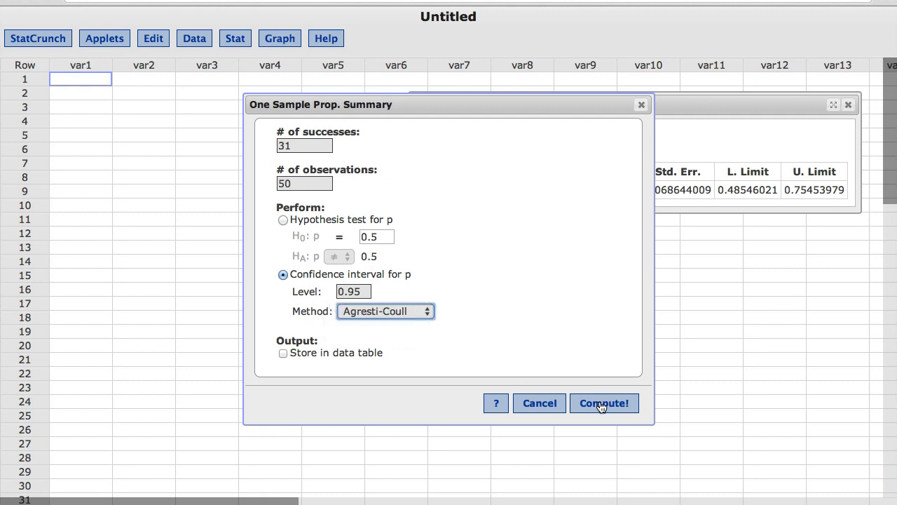
{"action": "left_click", "coordinate": [603, 404]}
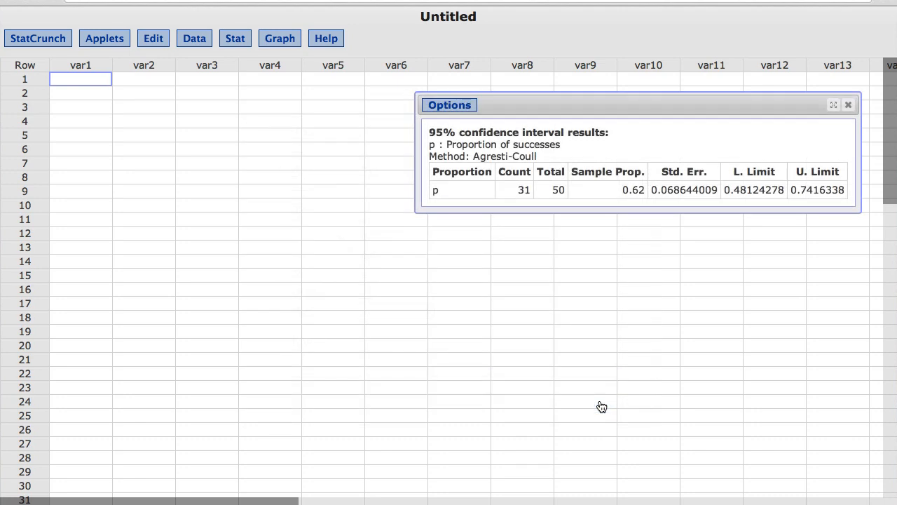